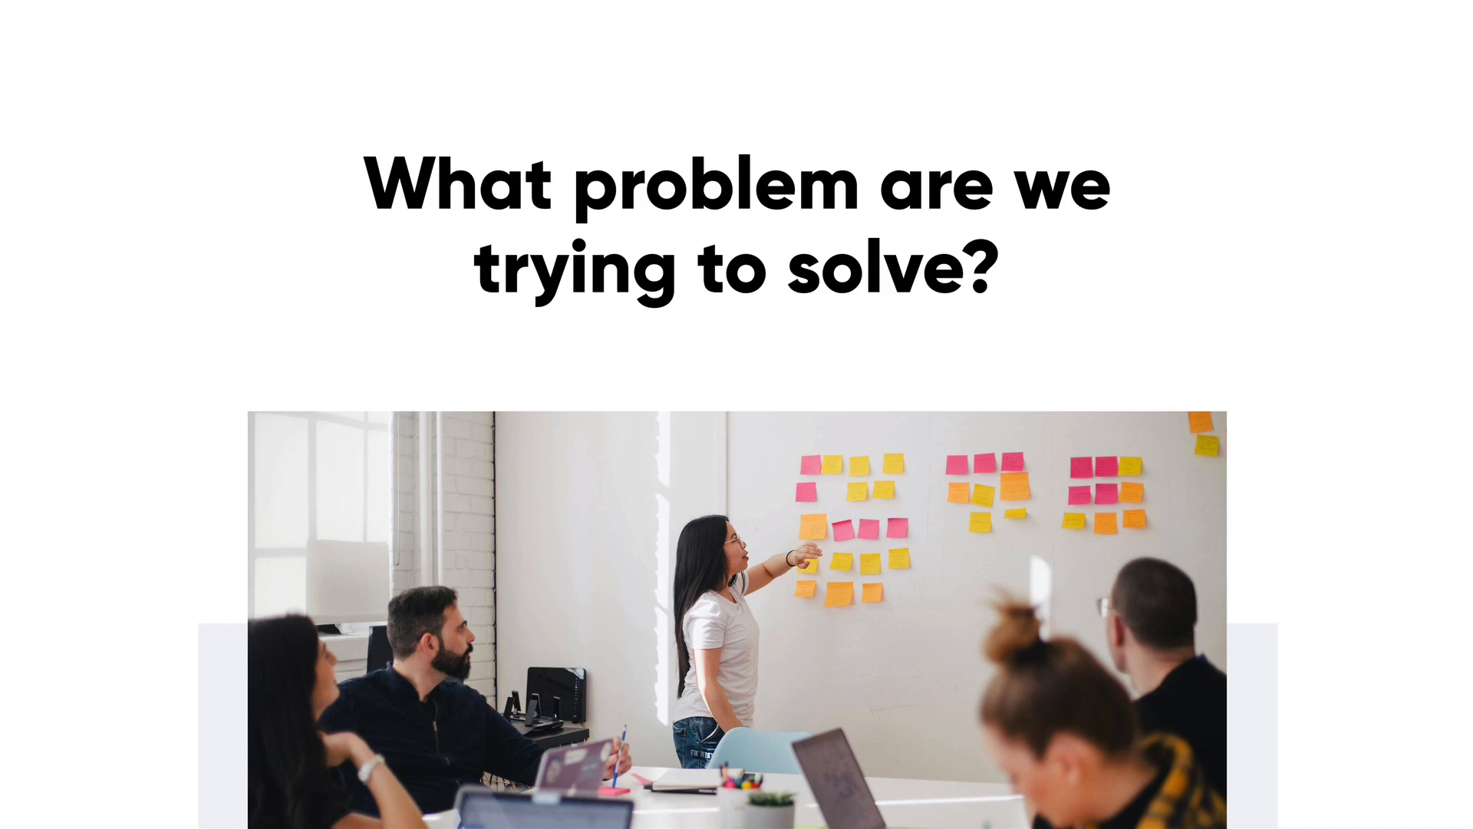
{"action": "mouse_move", "coordinate": [1219, 628]}
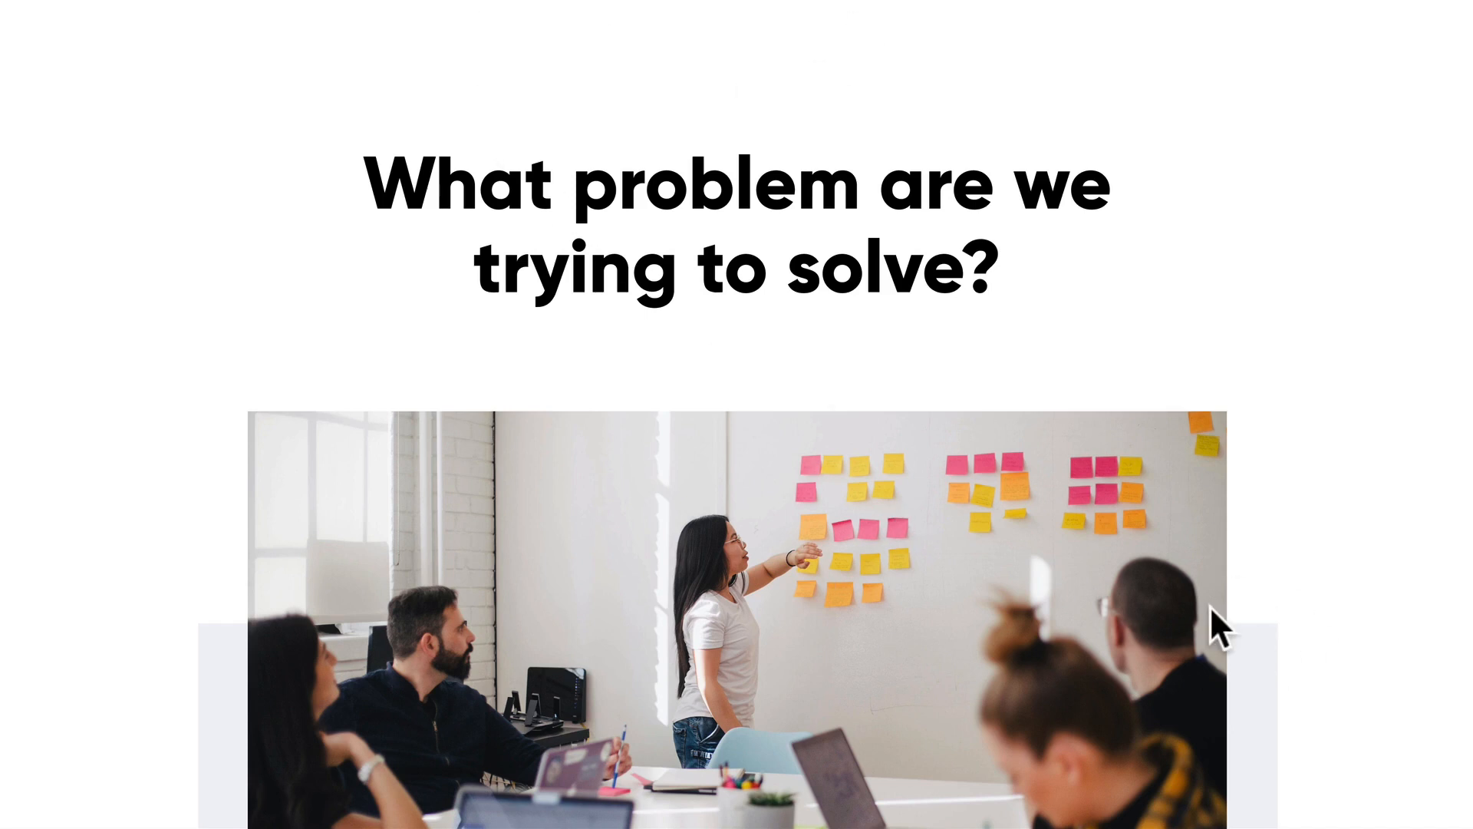